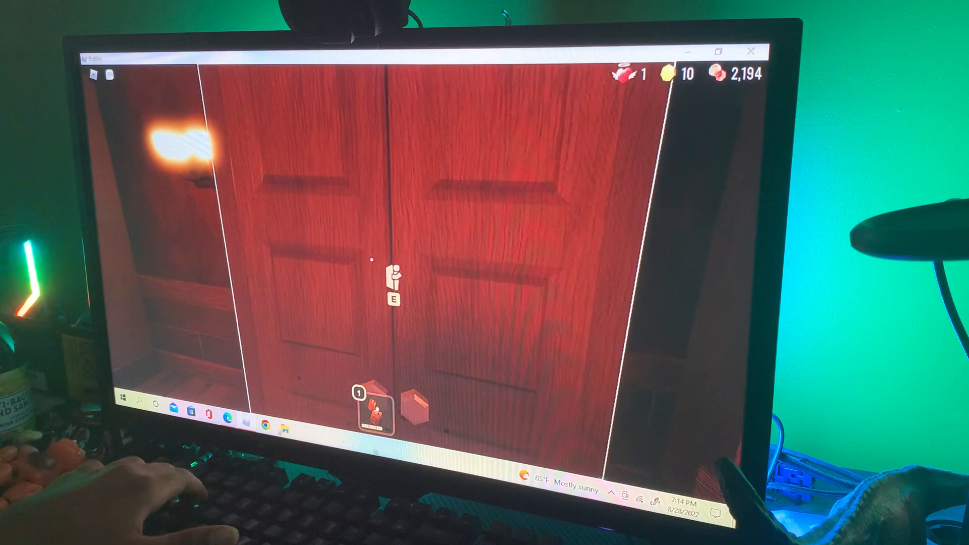
{"action": "key", "text": "e"}
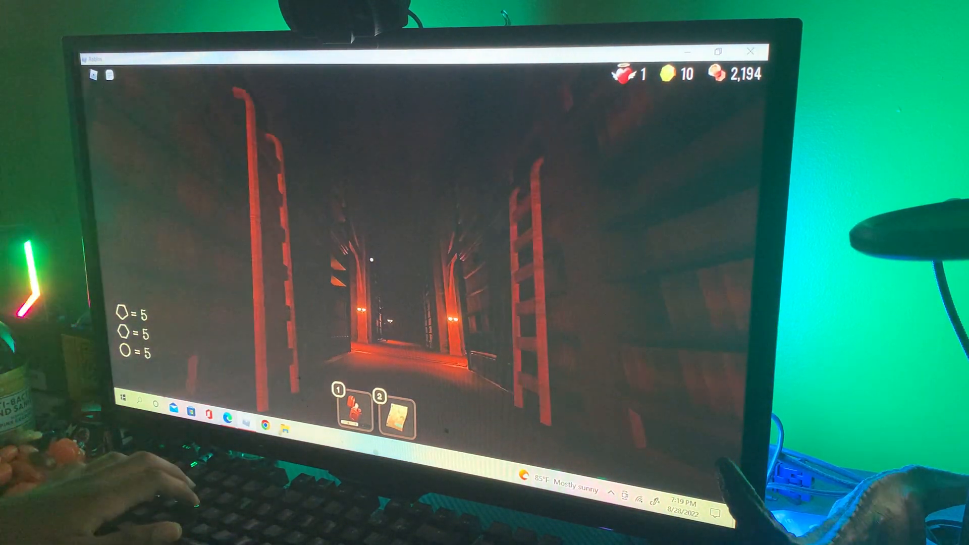
{"action": "left_click", "coordinate": [400, 413]}
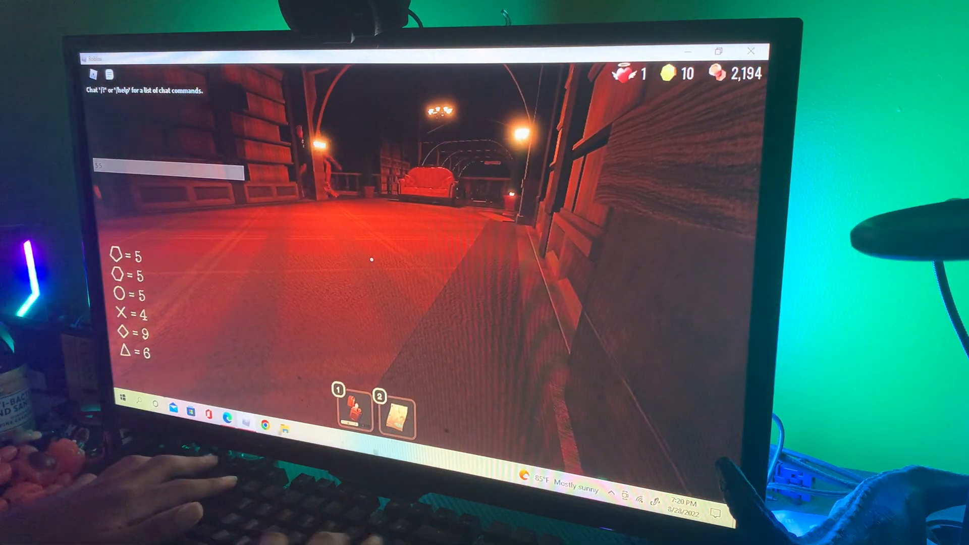
{"action": "left_click", "coordinate": [398, 413]}
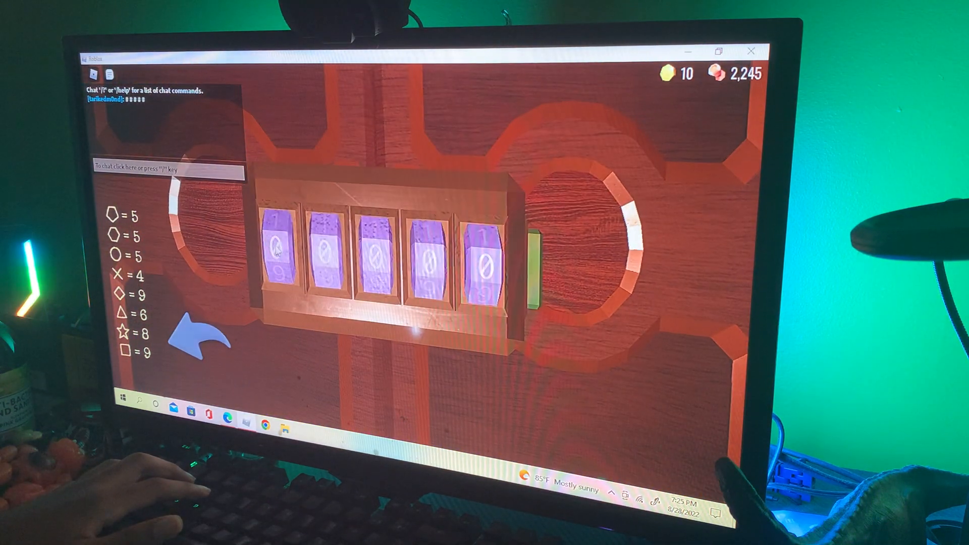
{"action": "left_click", "coordinate": [277, 250]}
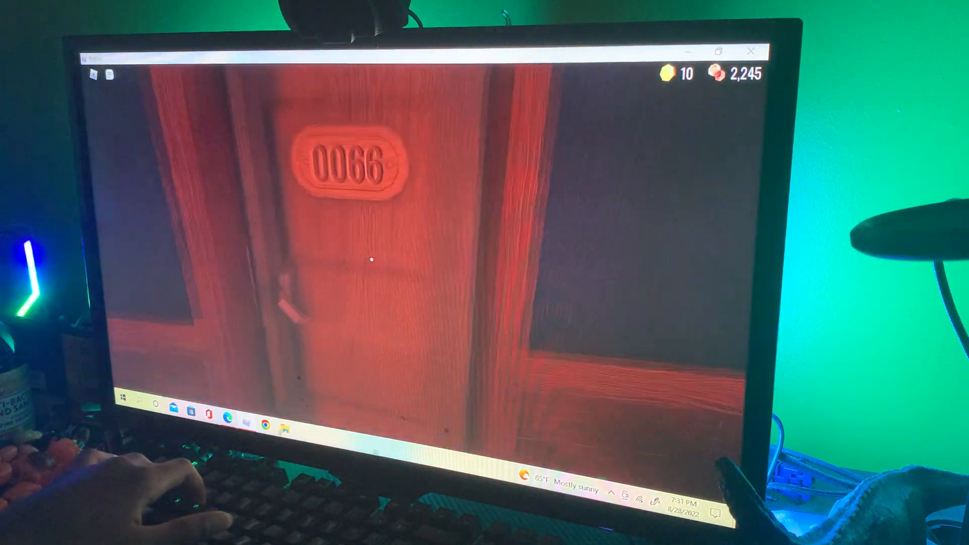
{"action": "key", "text": "w"}
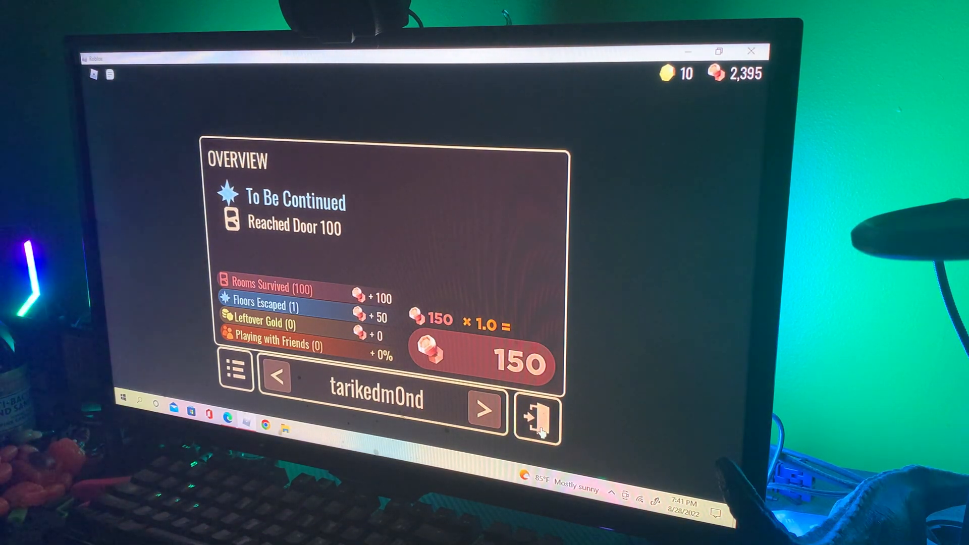
{"action": "left_click", "coordinate": [536, 420]}
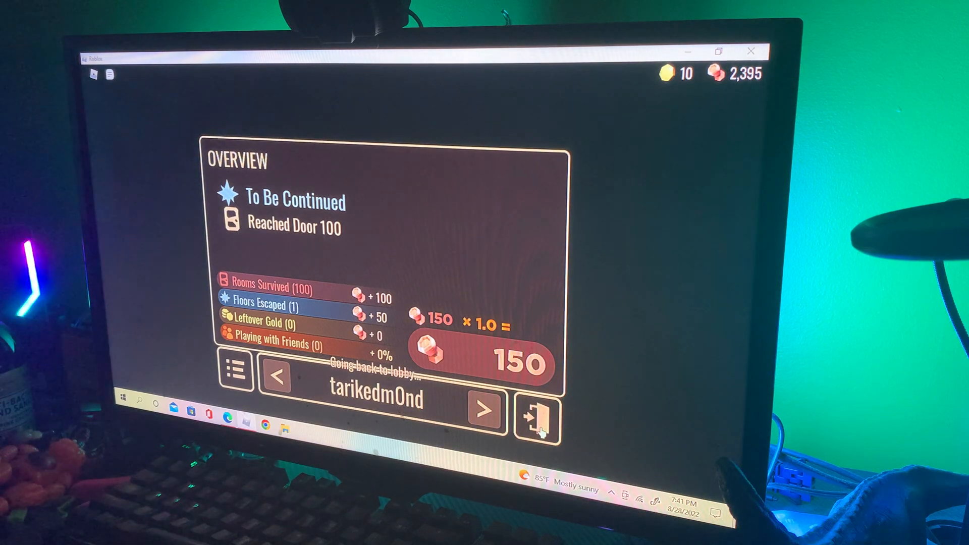
{"action": "left_click", "coordinate": [536, 420]}
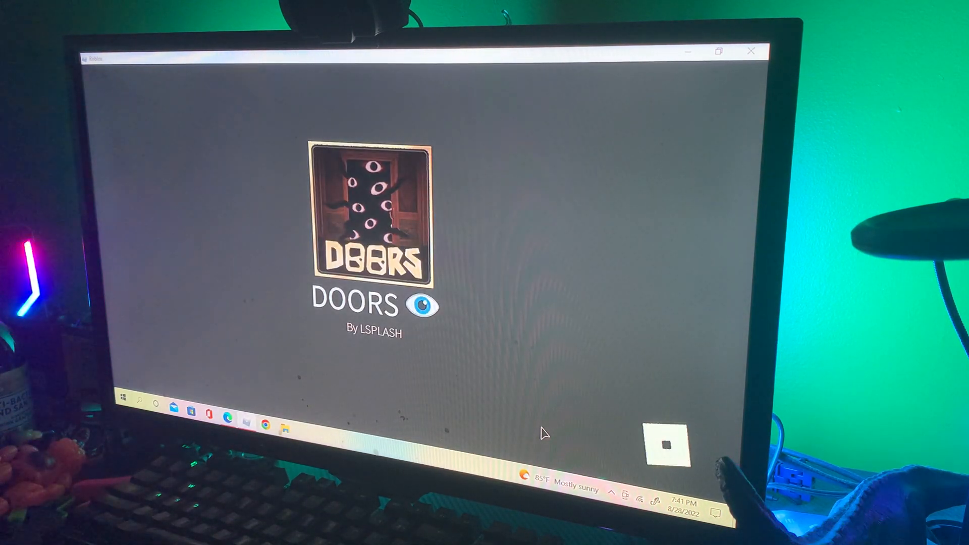